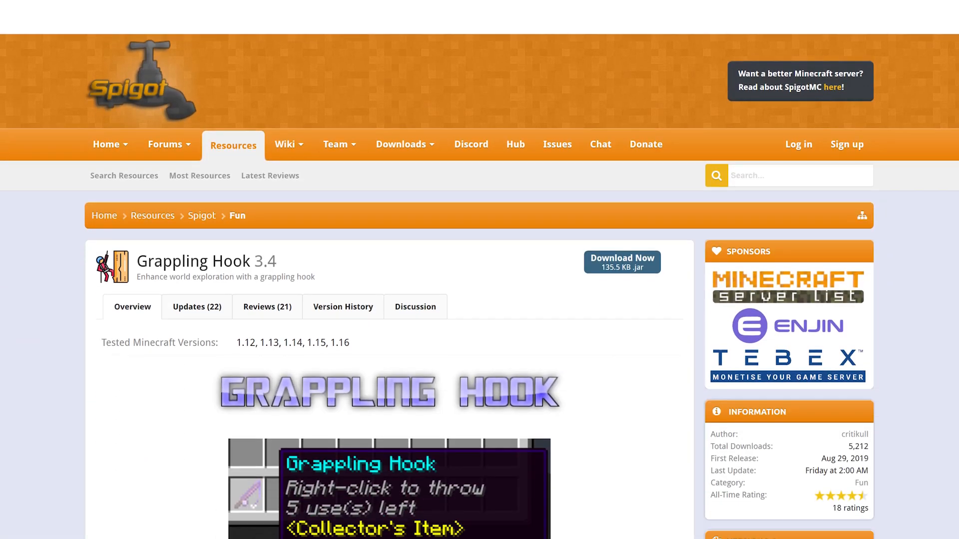
Step: Search the plugin browser for 'grappling hook' and sort the results by Updated
scroll("down", 3)
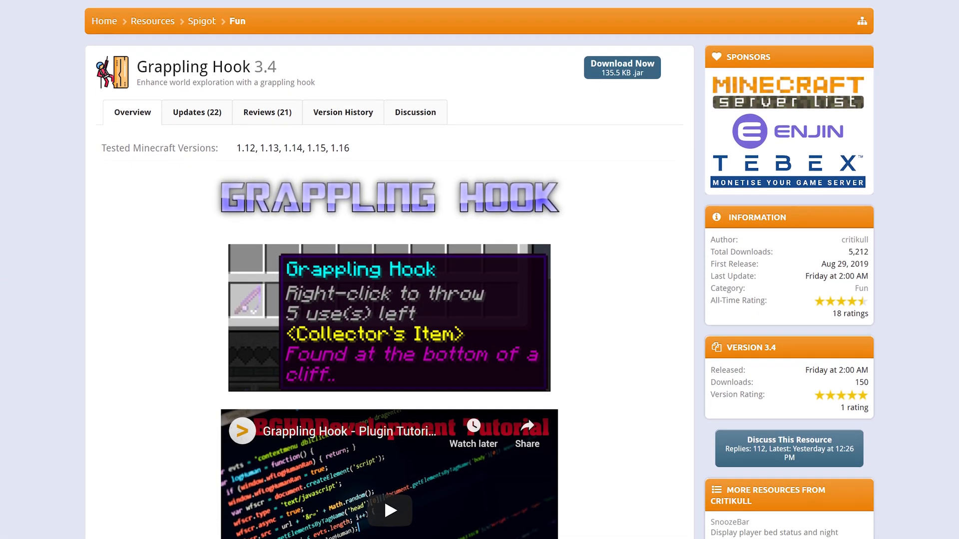
scroll("down", 3)
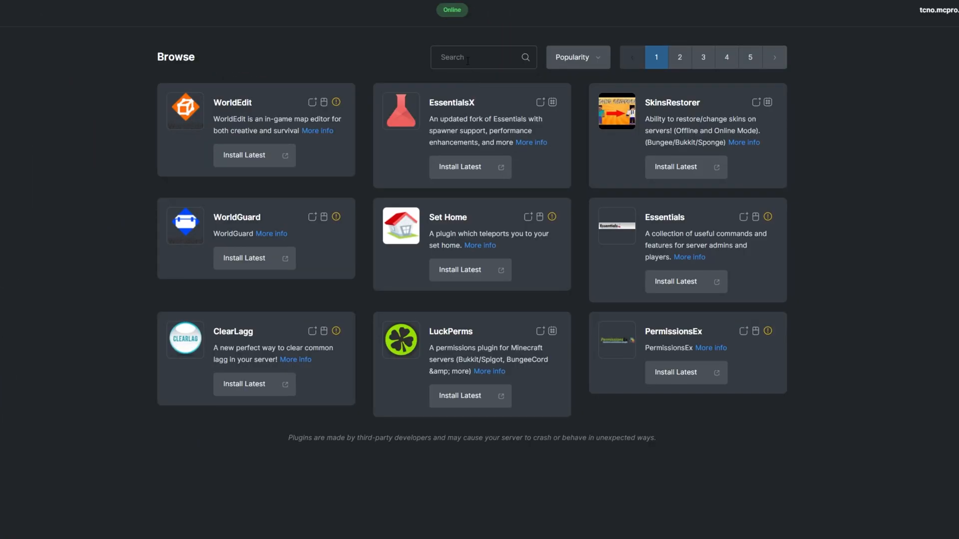
type("grappling hook")
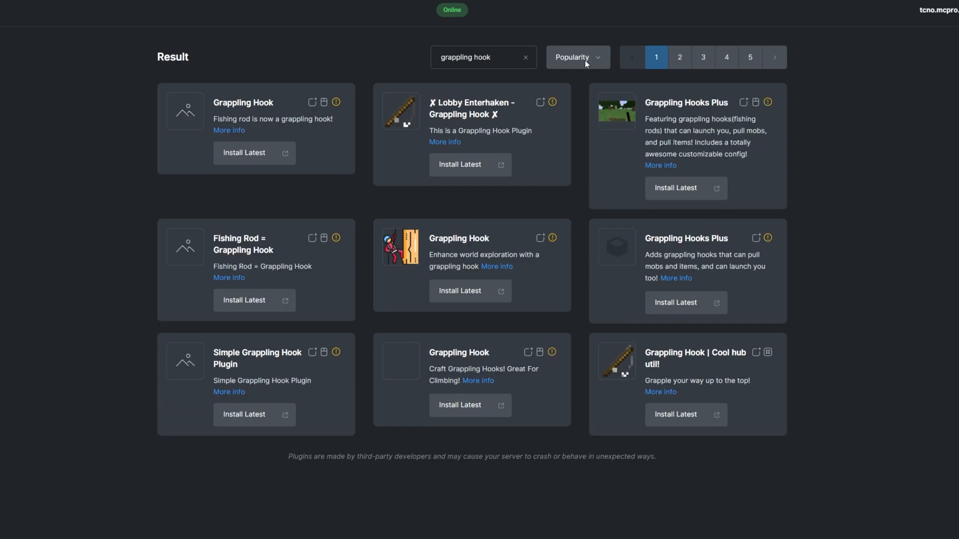
left_click(575, 57)
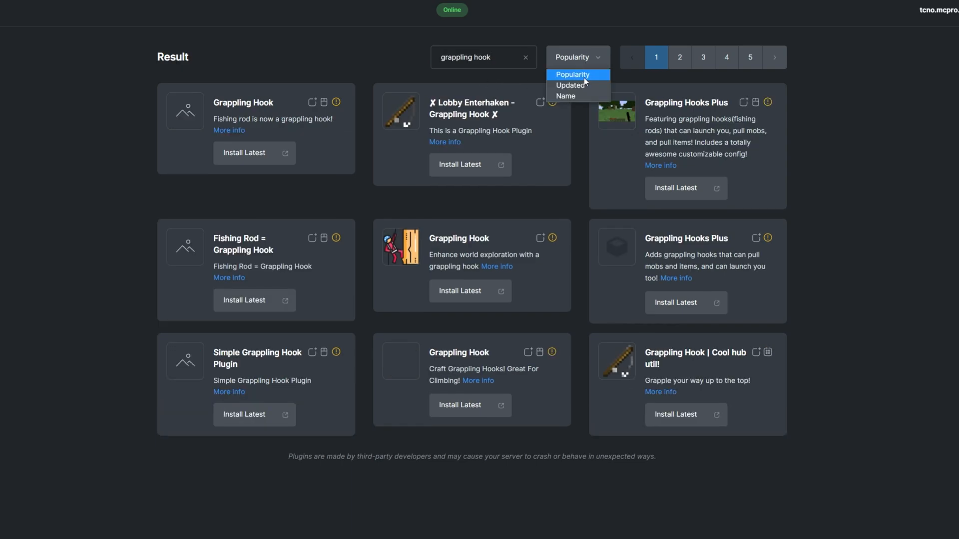
left_click(572, 85)
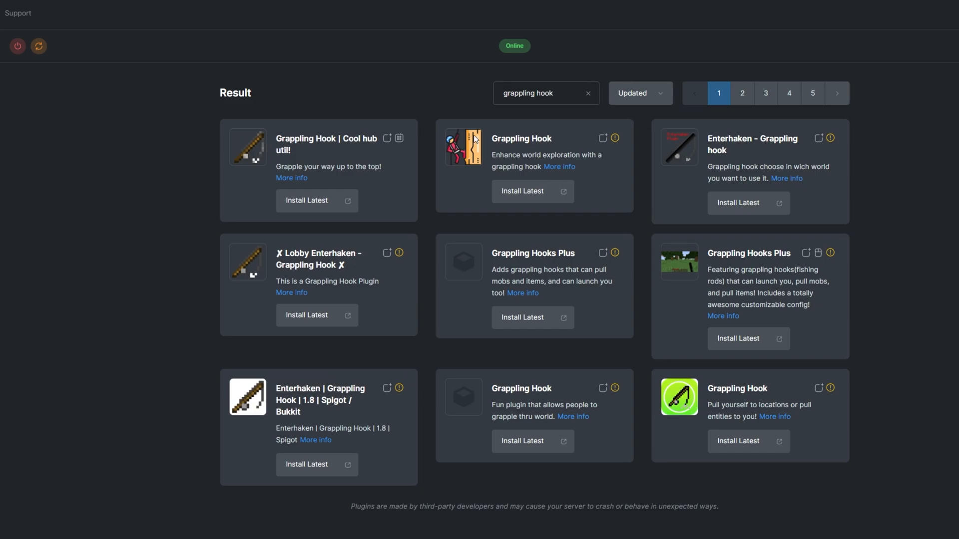
Step: Install the latest version of the Grappling Hook plugin onto the server
left_click(522, 191)
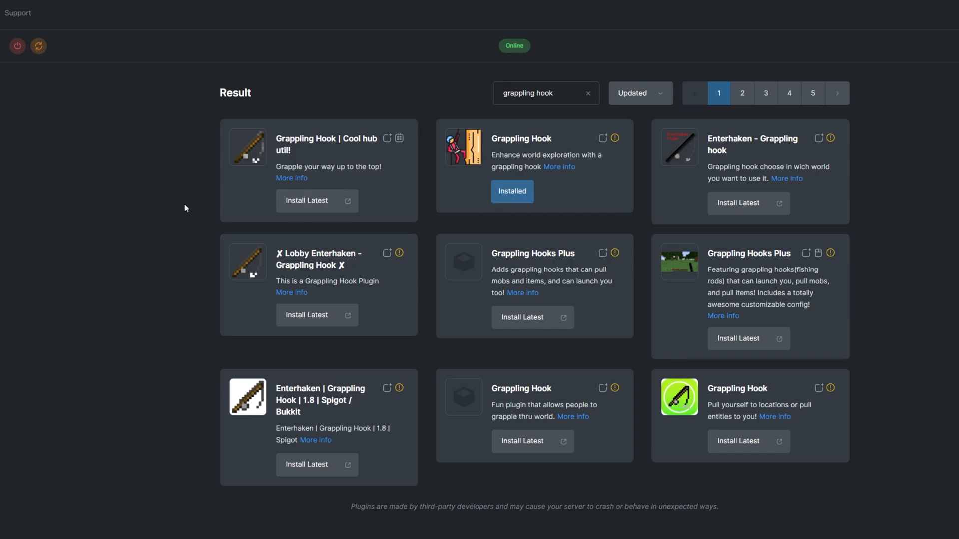
left_click(38, 46)
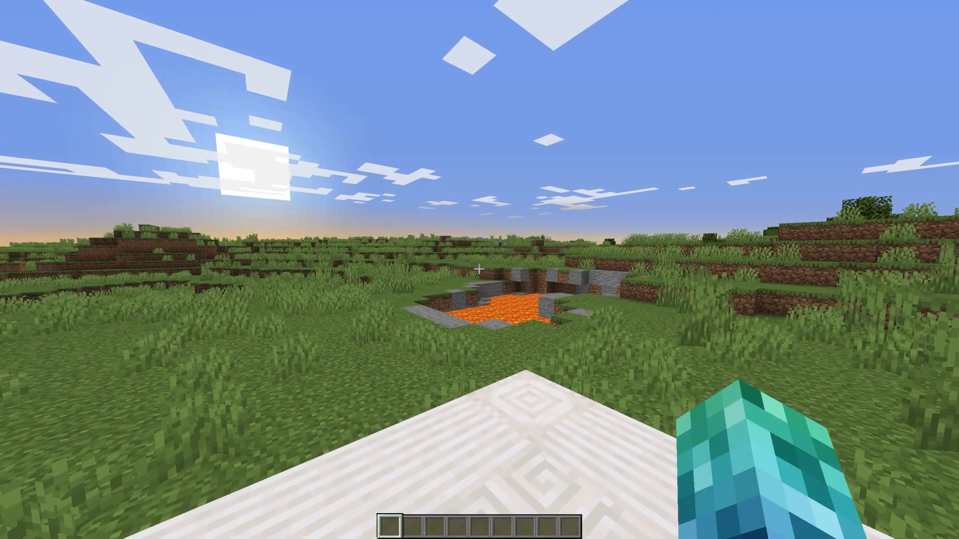
Step: Run the /grapplinghook give command for your player and check the crafting table
type("/grapplinghook")
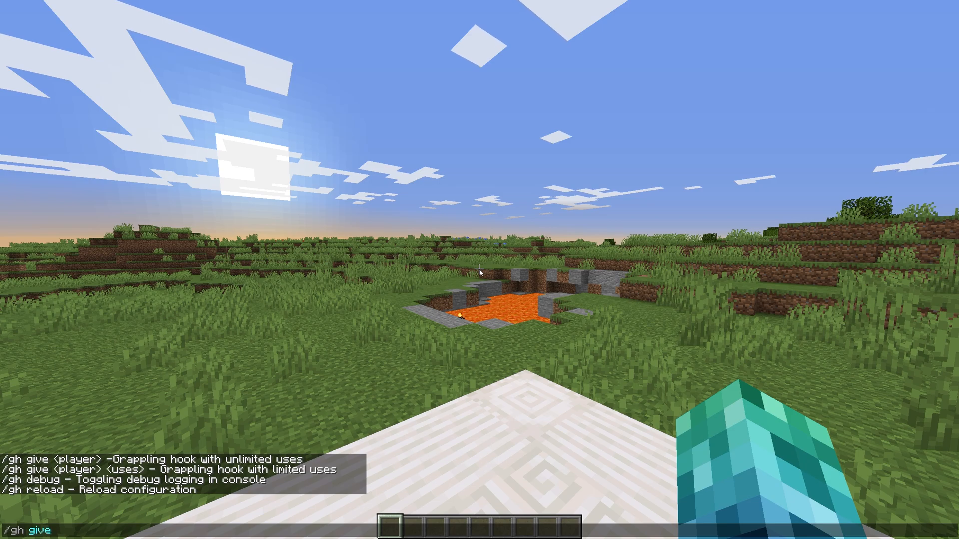
type(" TCNO")
key("Return")
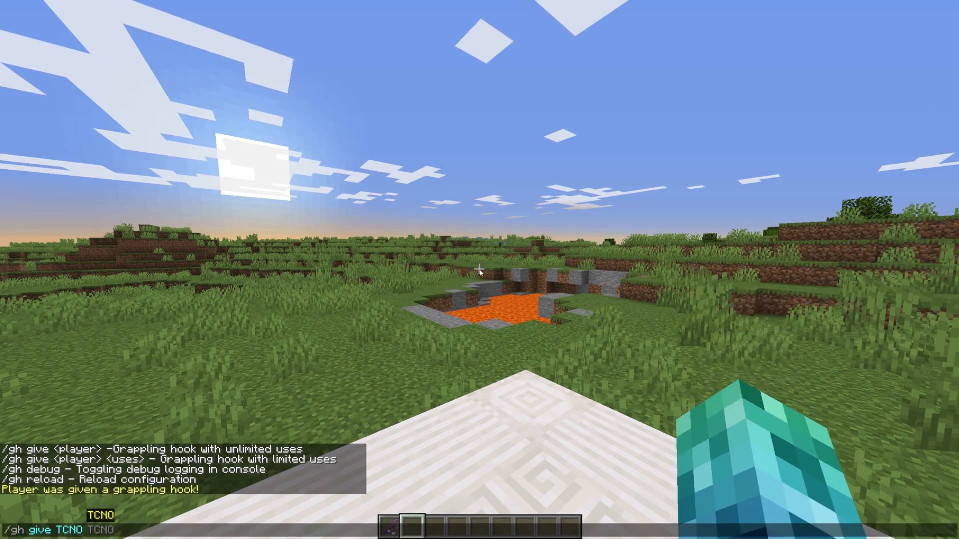
key("Return")
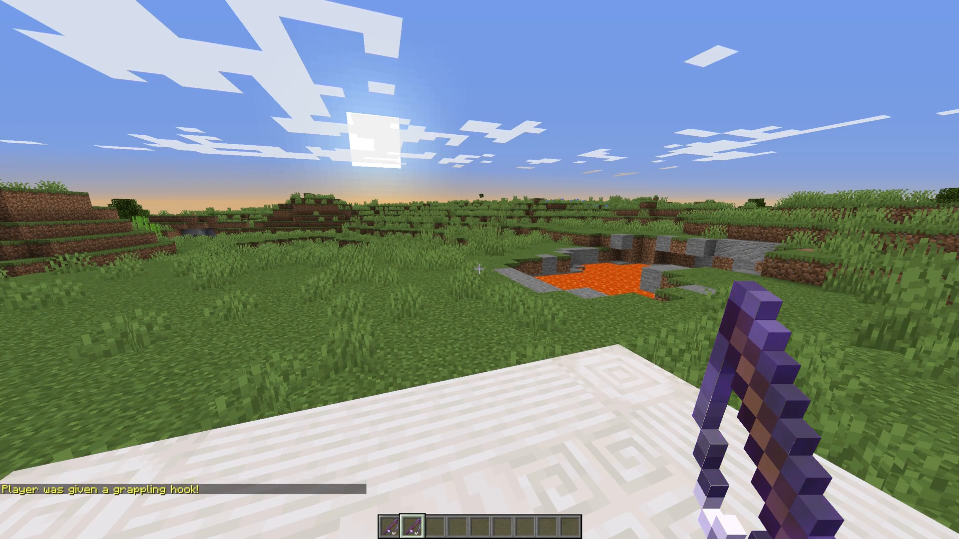
key("e")
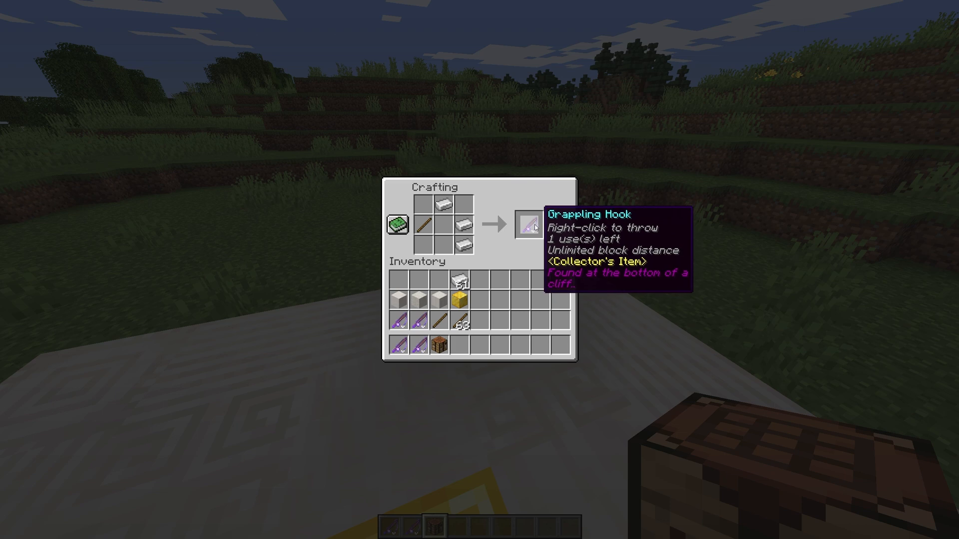
Step: Take the crafted grappling hook into the inventory and leave the crafting table
left_click(526, 224)
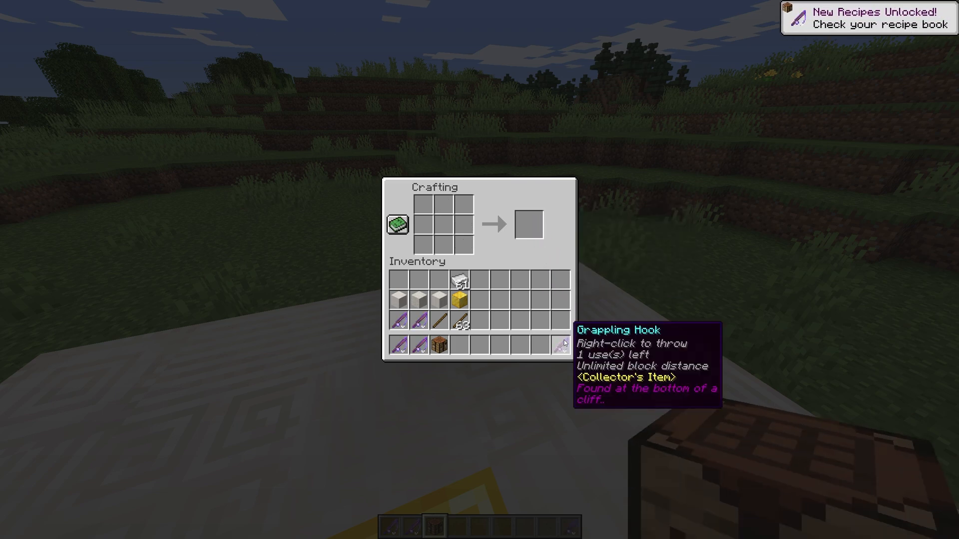
key("Escape")
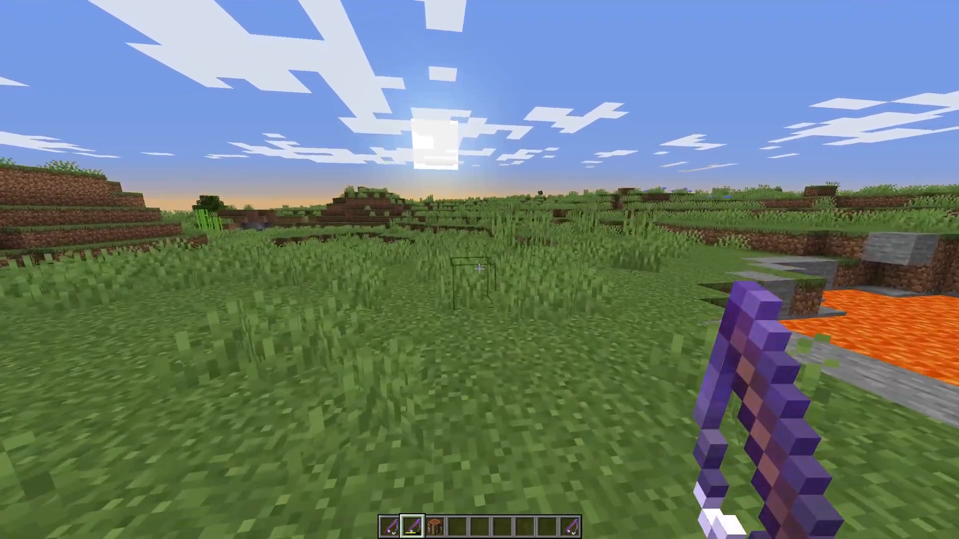
mouse_move(480, 270)
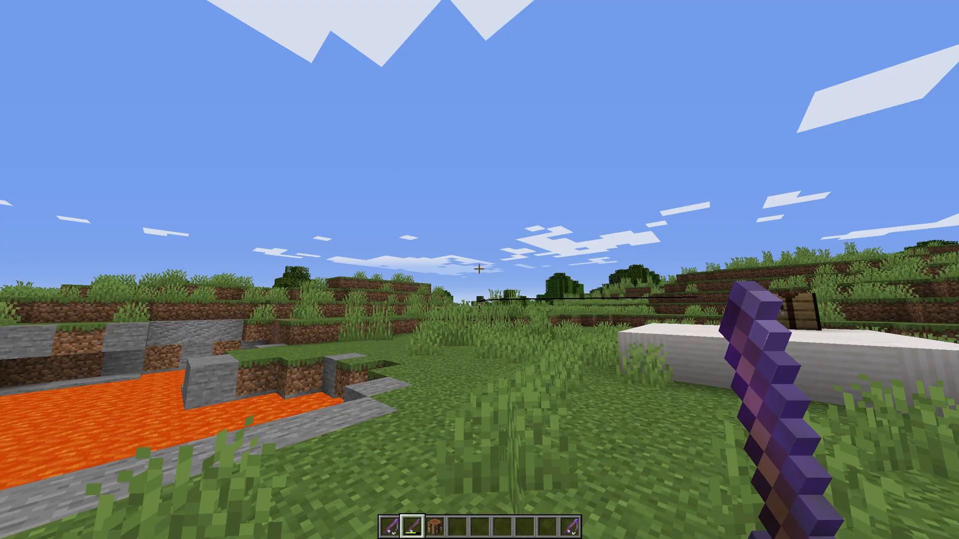
mouse_move(479, 270)
type("/g")
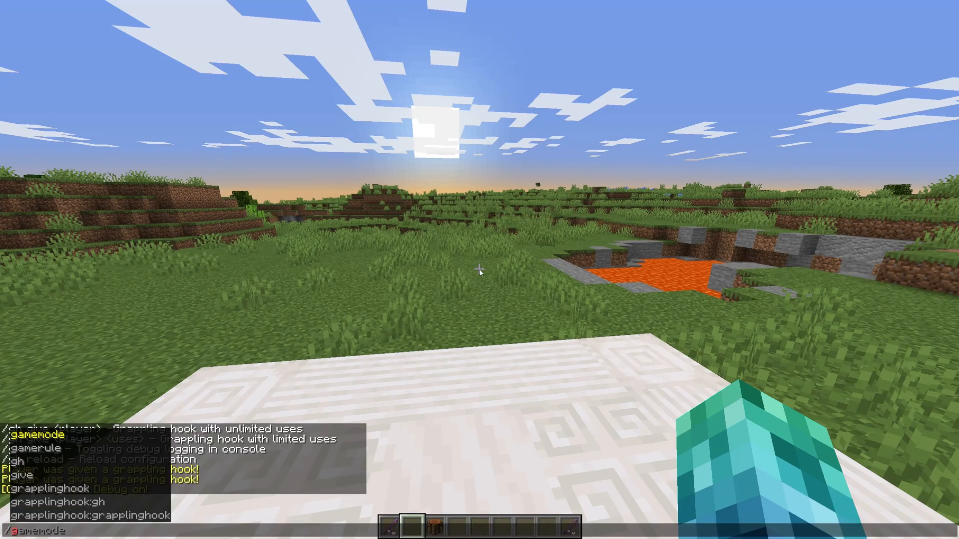
Step: Run the autocompleted /gamemode command to switch the player's game mode
key("Return")
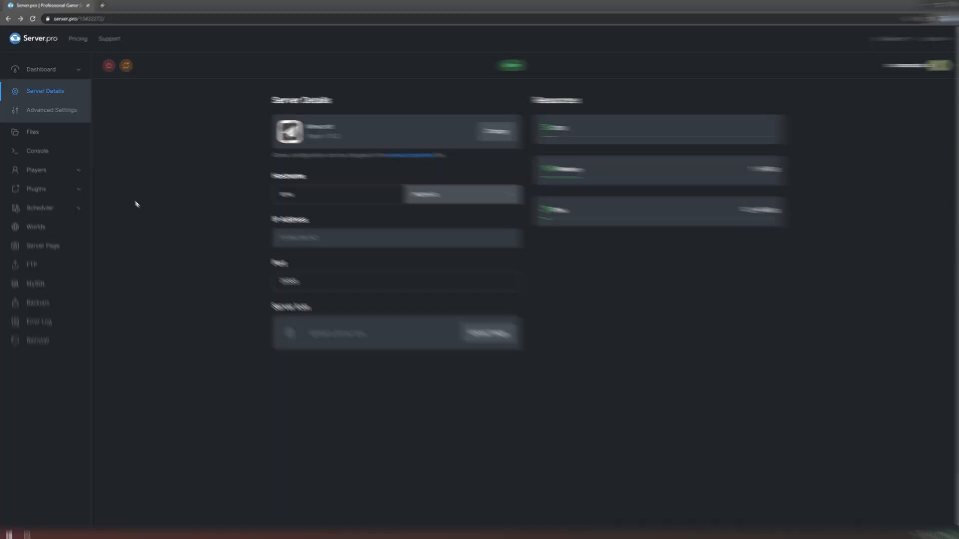
Step: Navigate Files > plugins > GrapplingHook and open config.yml for editing
left_click(32, 132)
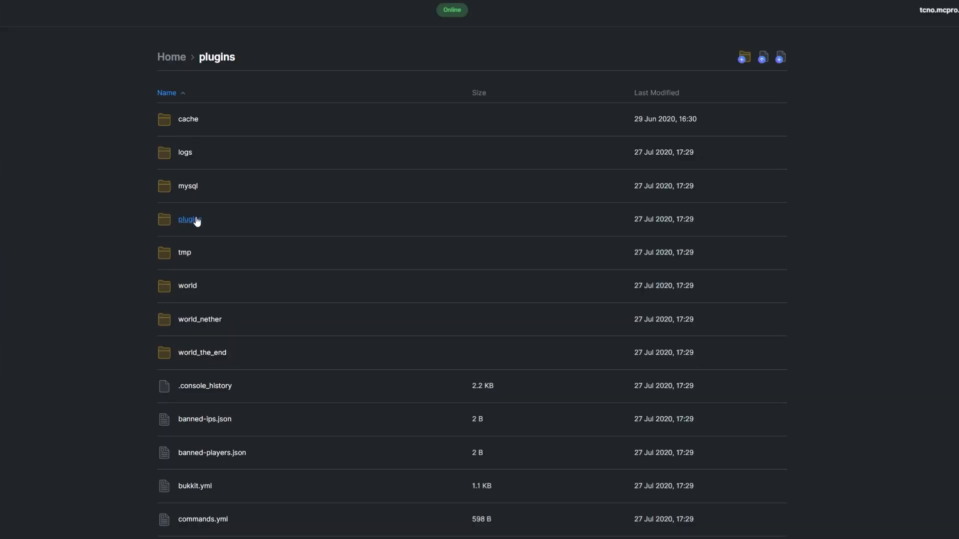
left_click(188, 219)
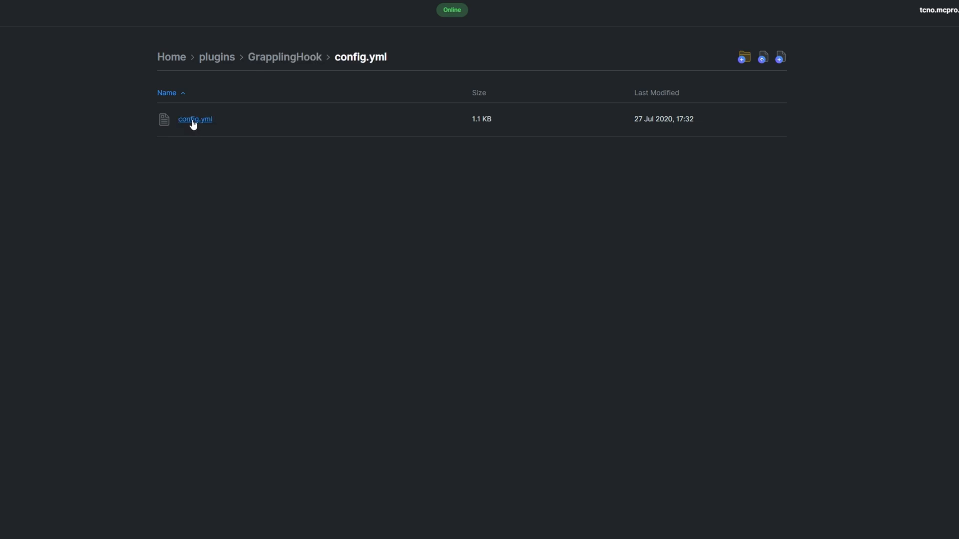
left_click(195, 119)
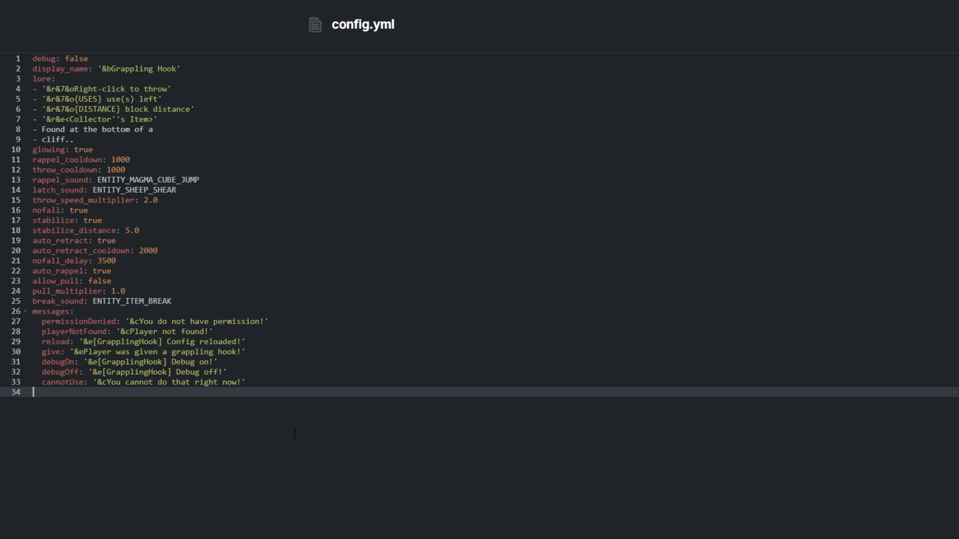
left_click(89, 58)
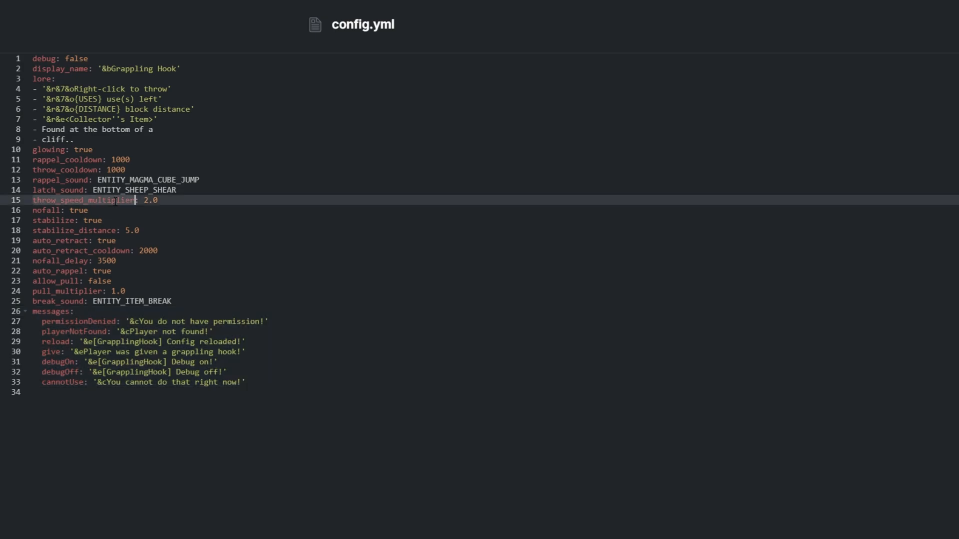
left_click(87, 290)
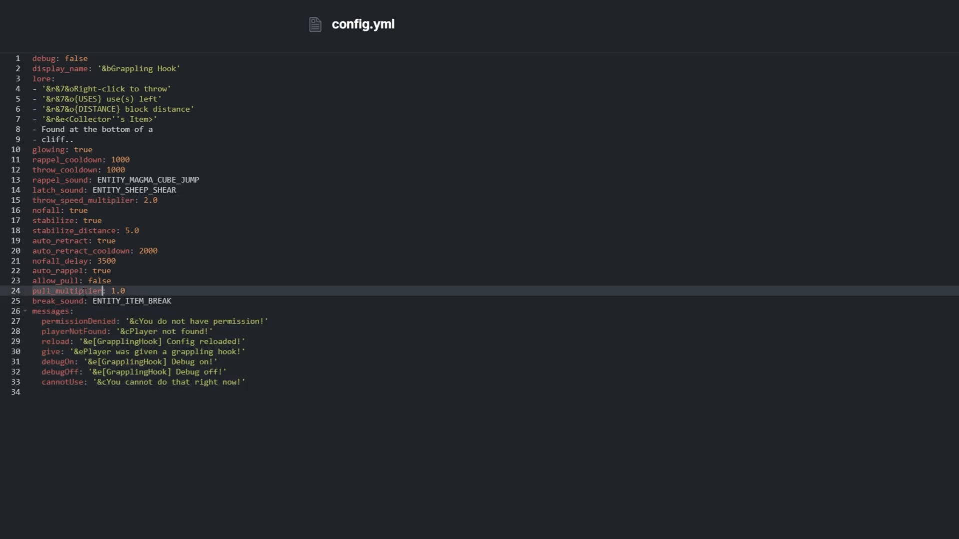
left_click(72, 159)
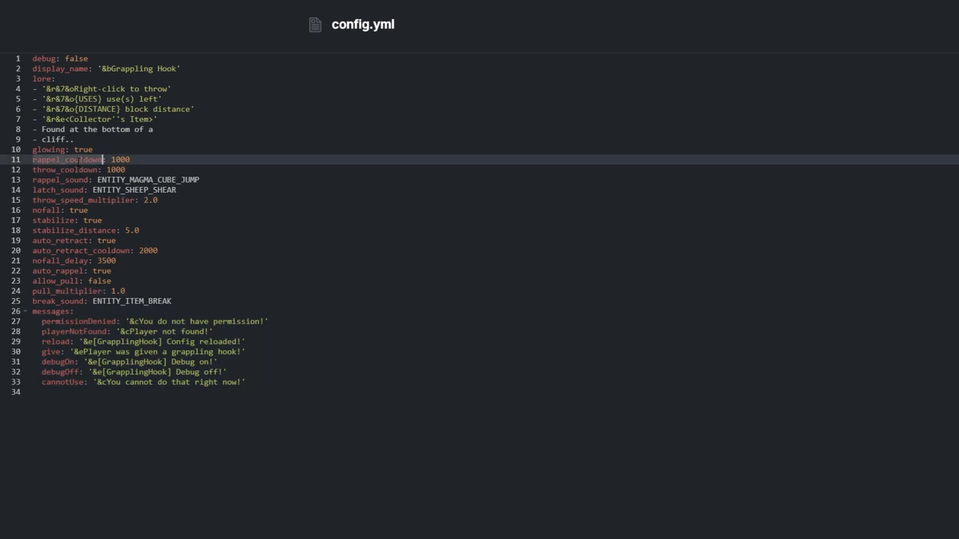
left_click(80, 170)
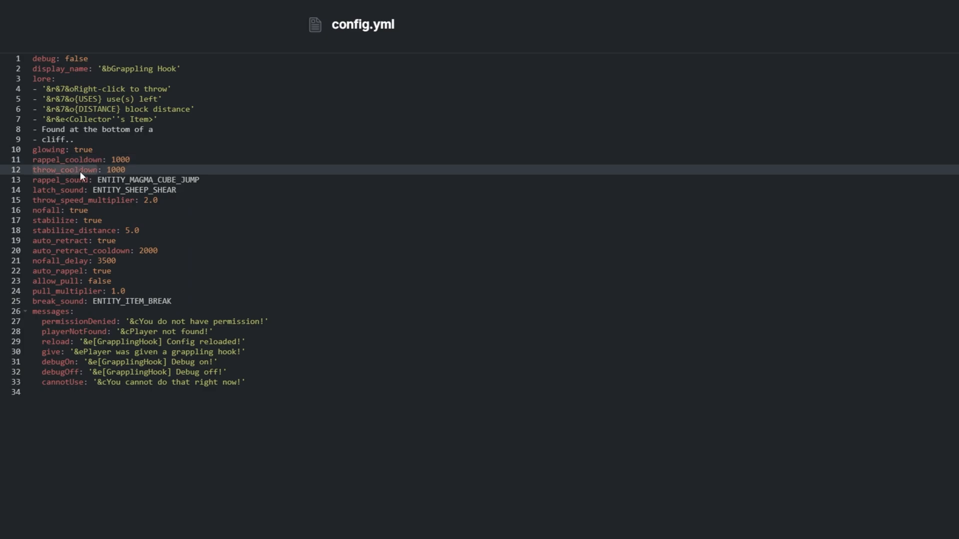
left_click(126, 170)
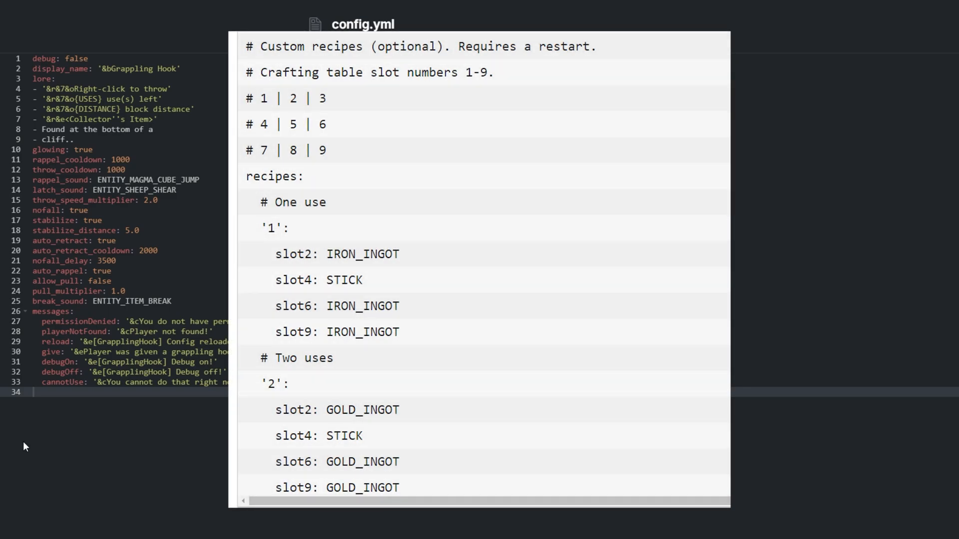
Step: Add a recipes section with recipe '0' using slot2: IRON_INGOT and slot4: STICK
type("recipes:")
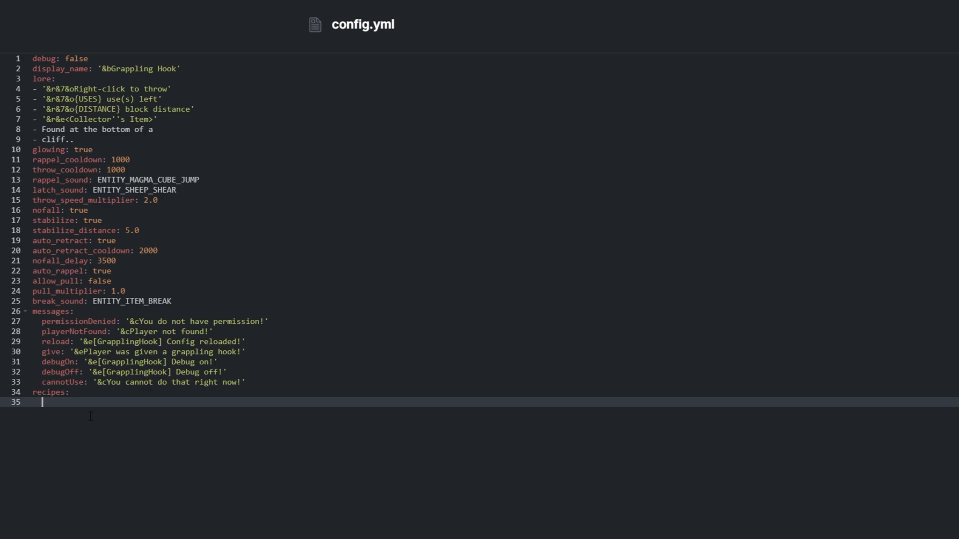
type("'0':")
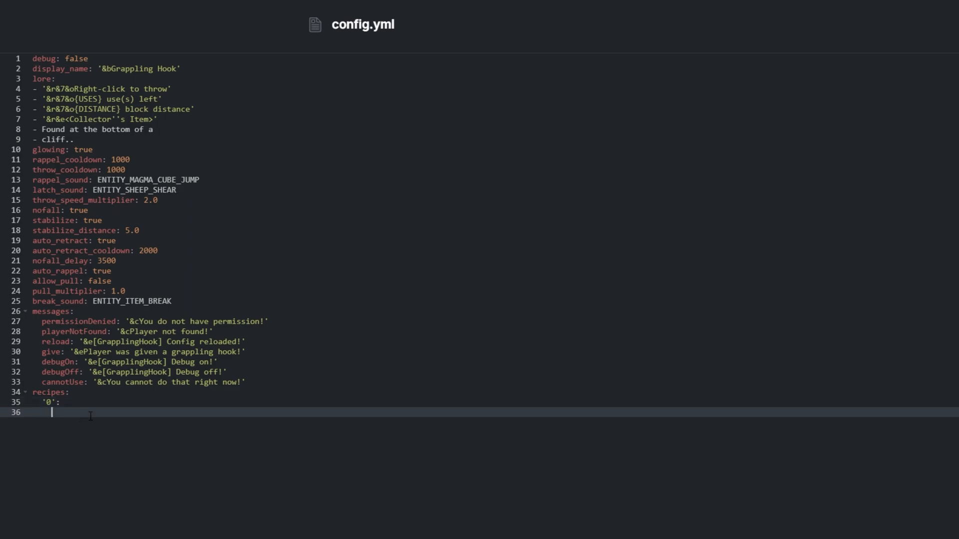
type("slot2")
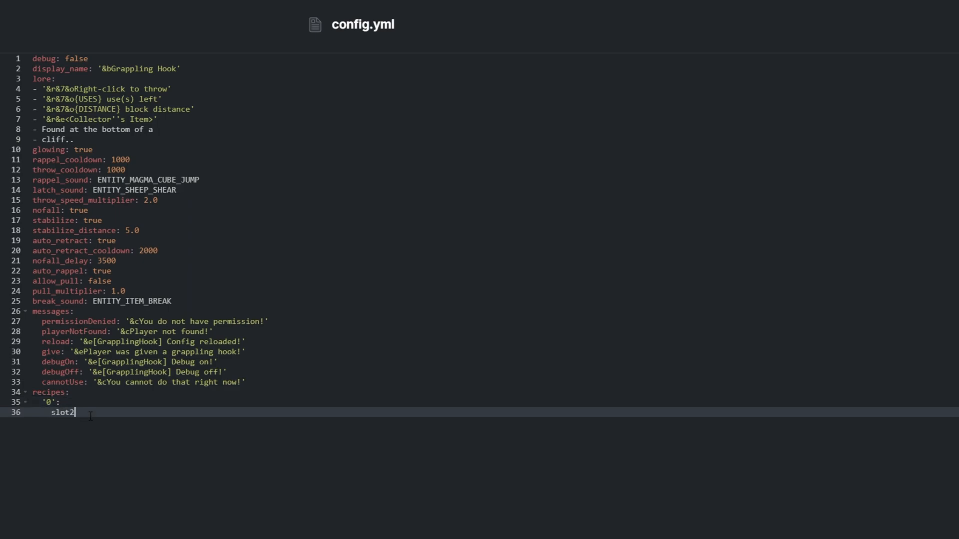
type(": I")
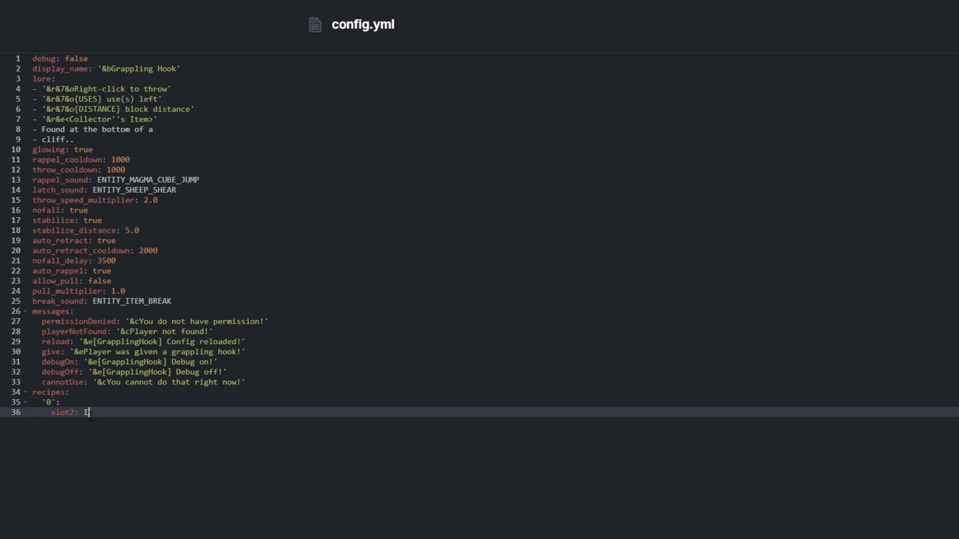
type("RON_INGOTR")
type("slot")
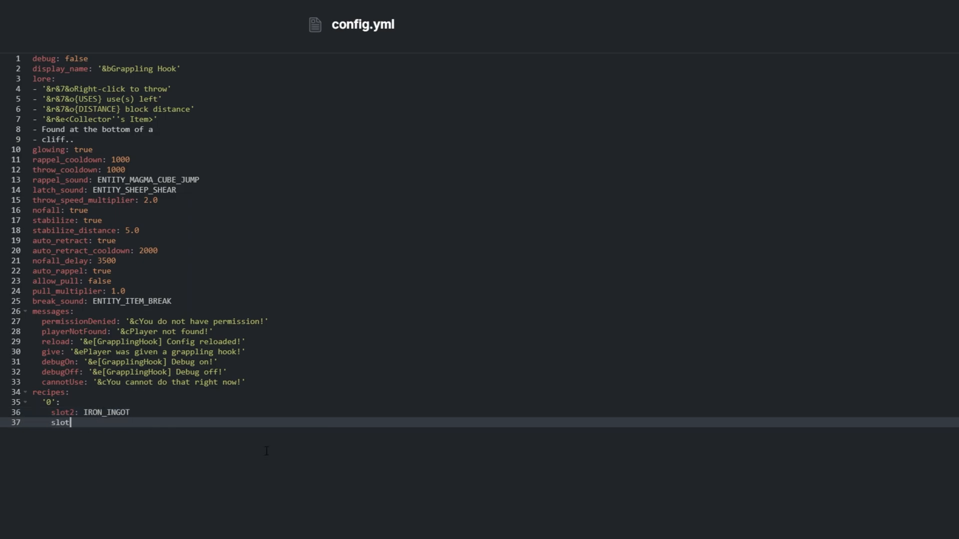
type("4: STICK")
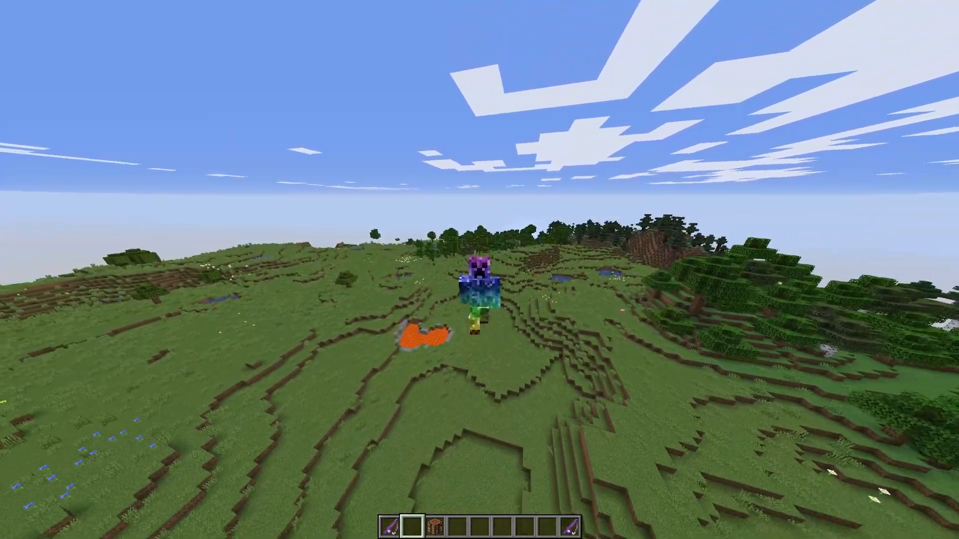
mouse_move(480, 269)
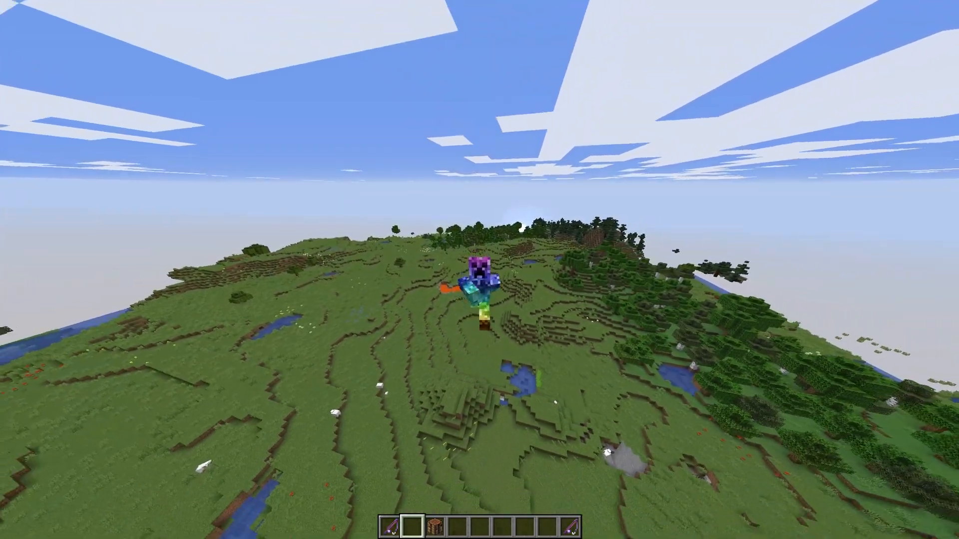